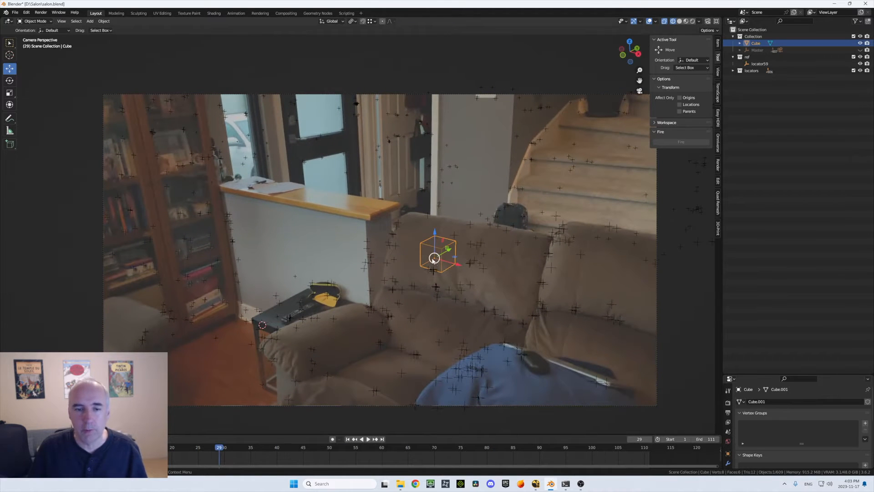
# Step: Test-drag the cube toward the counter top at frame 41, then cancel
pyautogui.moveTo(435, 256); pyautogui.dragTo(315, 193)
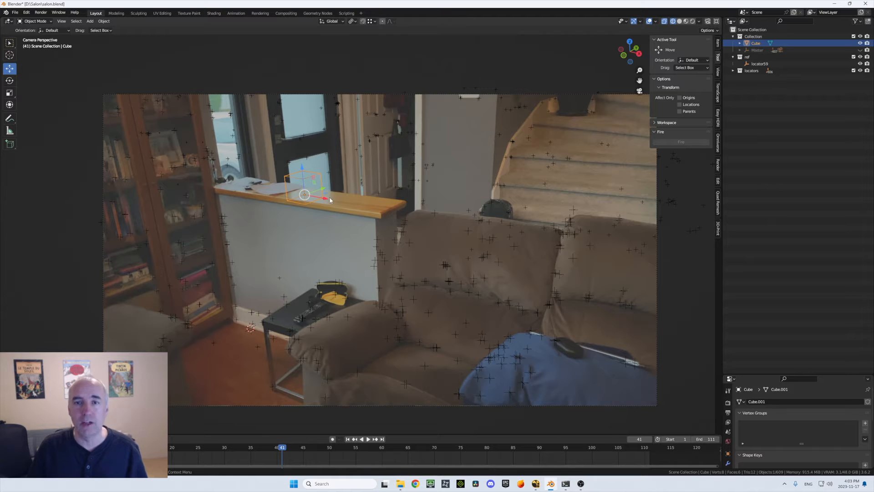
pyautogui.moveTo(327, 199)
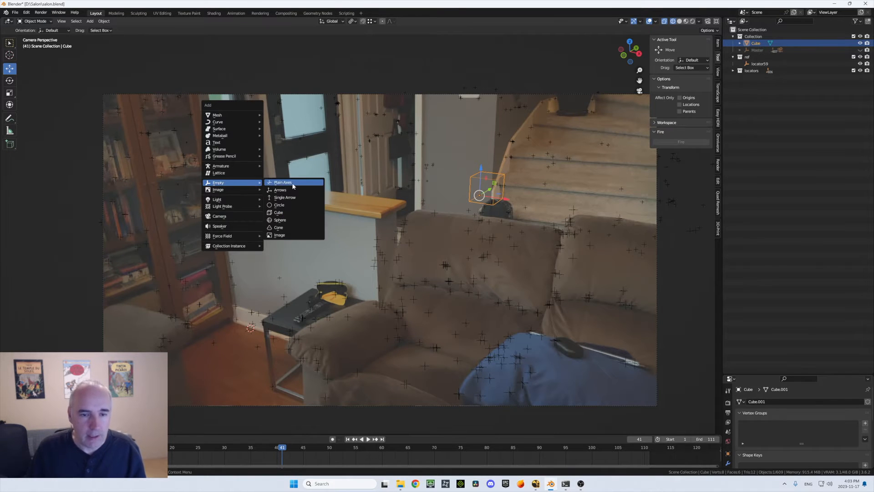
# Step: Add a plain axes empty and move it onto the counter-top corner by the window
pyautogui.click(282, 182)
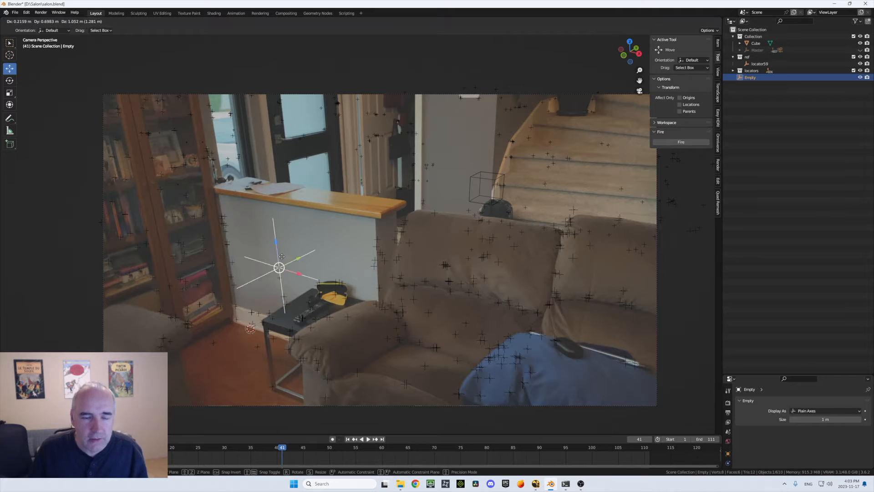
pyautogui.moveTo(278, 268); pyautogui.dragTo(329, 184)
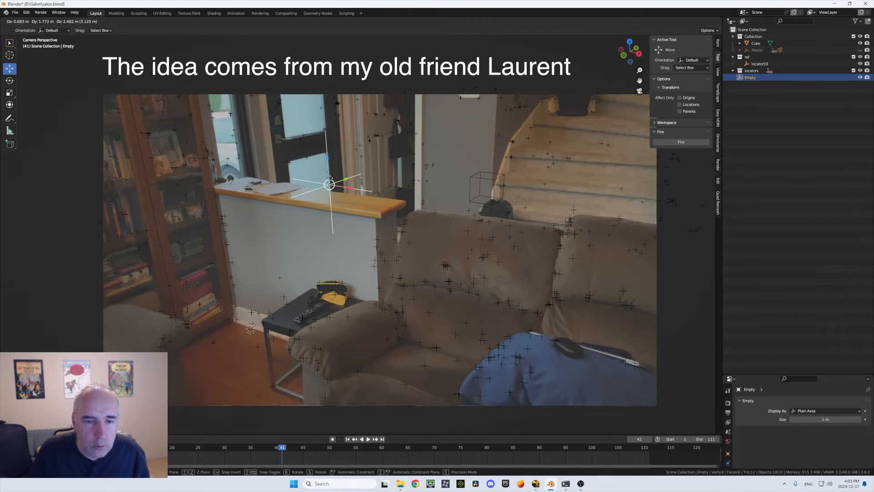
pyautogui.moveTo(328, 184); pyautogui.dragTo(305, 186)
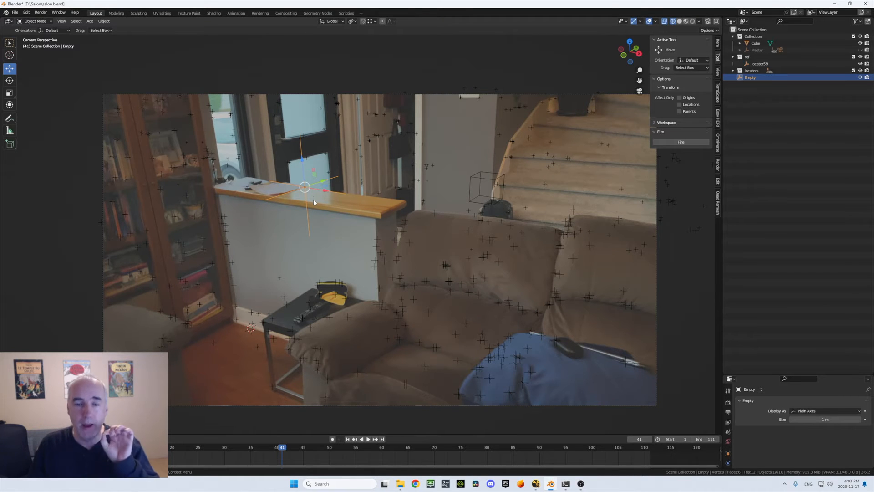
pyautogui.moveTo(579, 148)
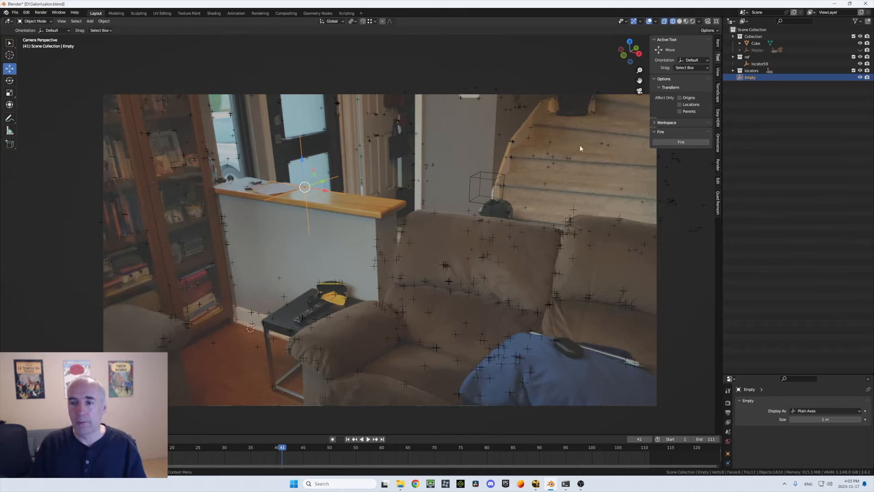
pyautogui.moveTo(680, 142)
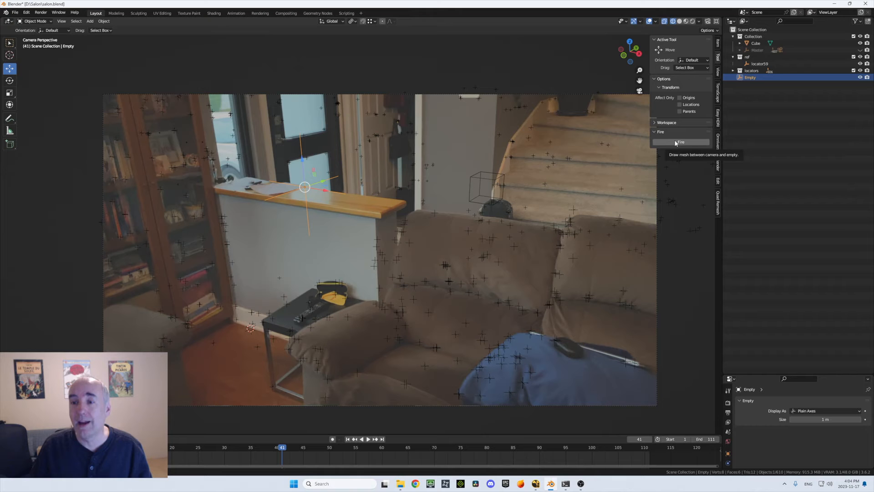
# Step: Fire the CamToEmptyCurve line mesh from the camera through the empty
pyautogui.click(680, 142)
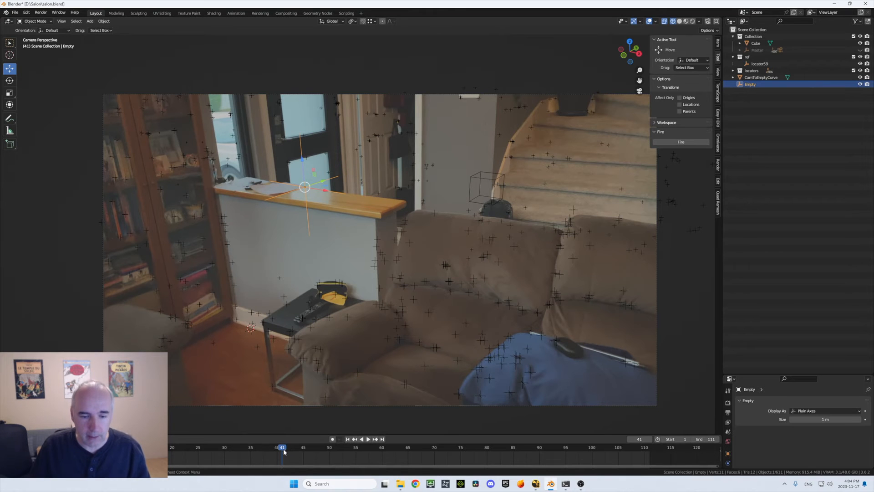
# Step: Play the shot and select the CamToEmptyCurve ray line
pyautogui.click(367, 439)
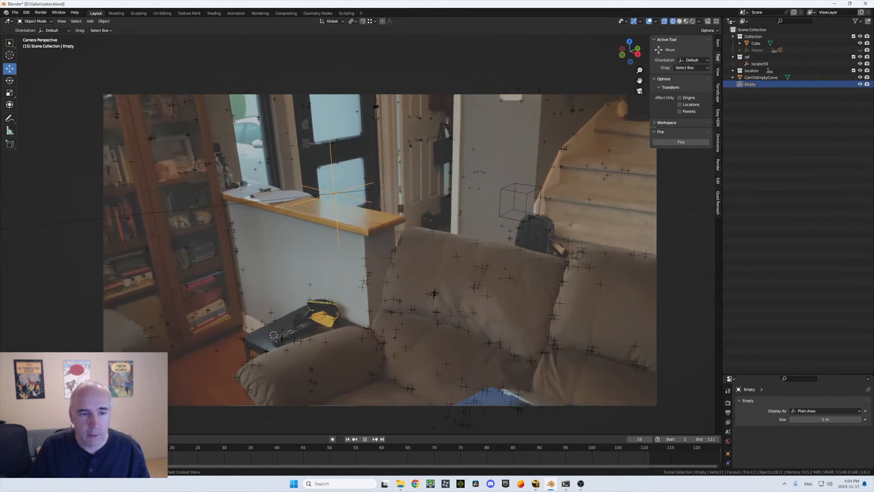
pyautogui.click(762, 78)
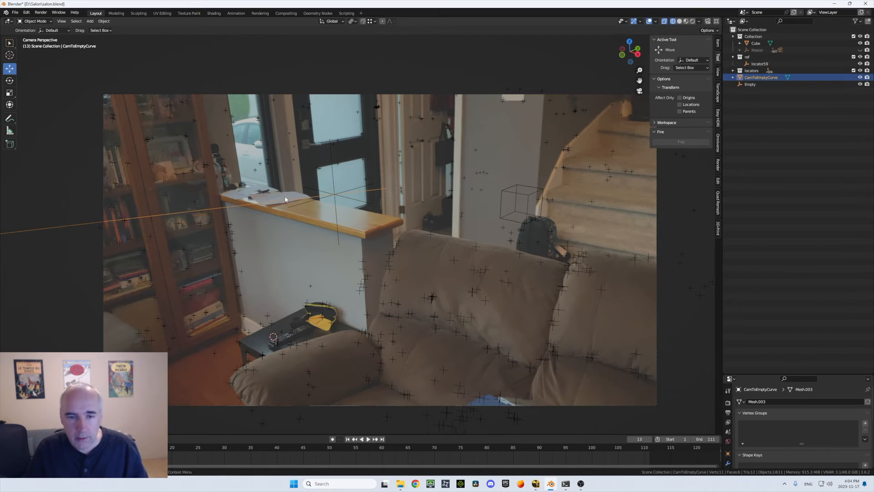
pyautogui.moveTo(308, 199)
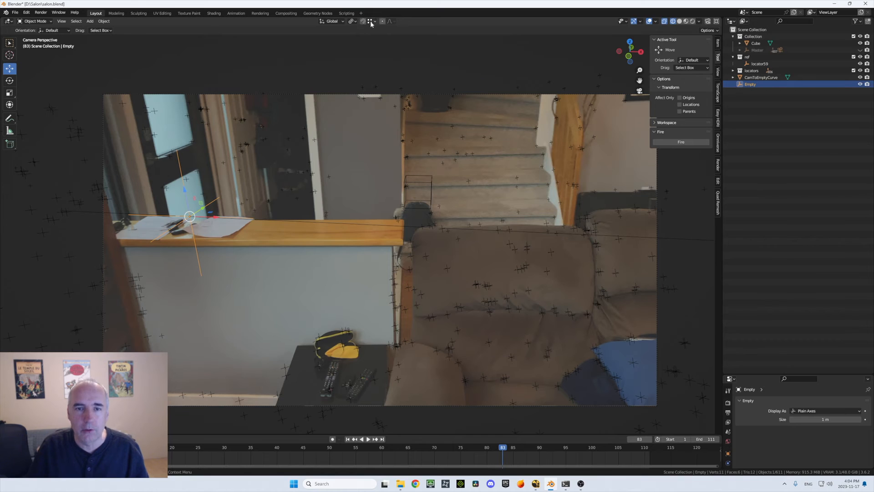
# Step: With snapping on, slide the empty along the ray onto the corner, then return to frame 12
pyautogui.click(370, 21)
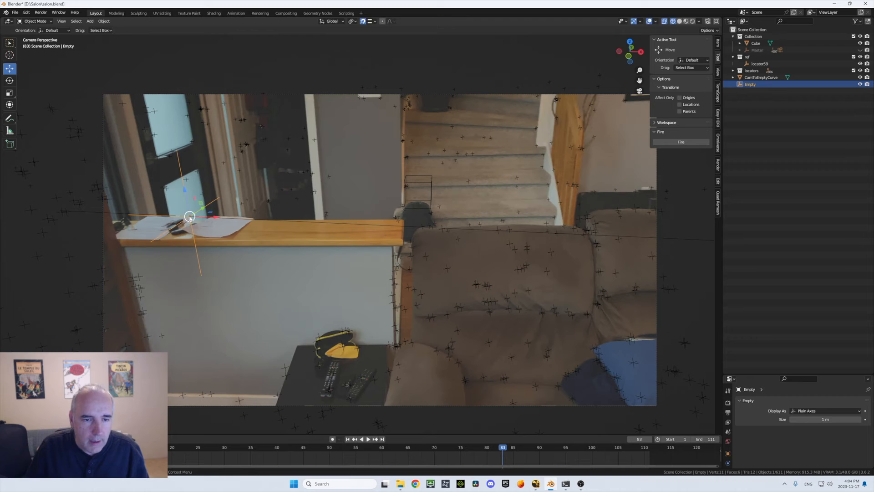
pyautogui.moveTo(189, 217); pyautogui.dragTo(253, 218)
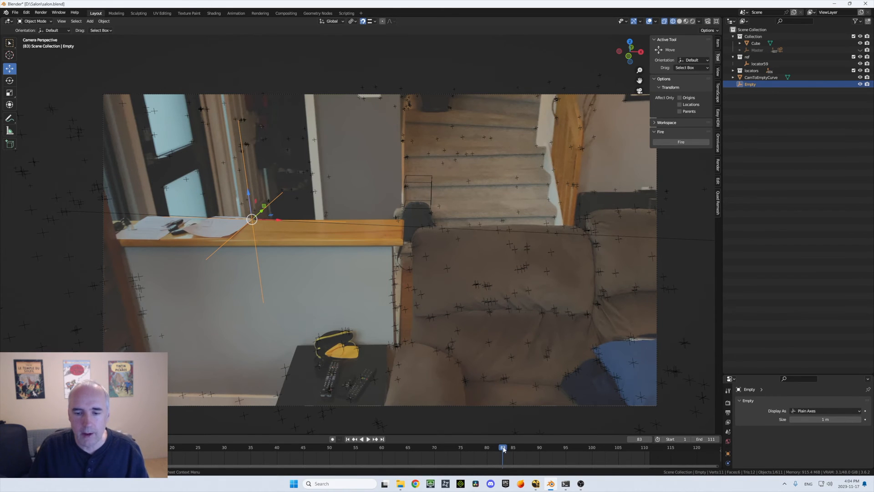
pyautogui.click(217, 447)
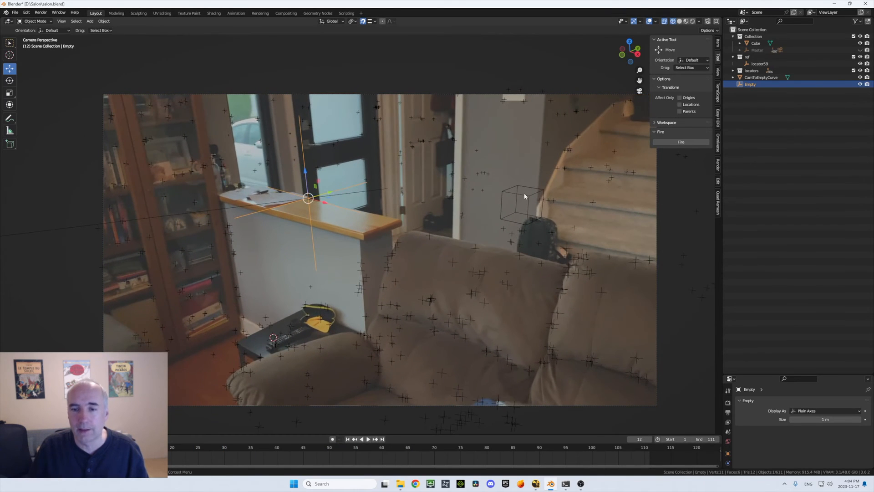
# Step: Select the cube and drag it onto the empty at the counter corner
pyautogui.click(522, 203)
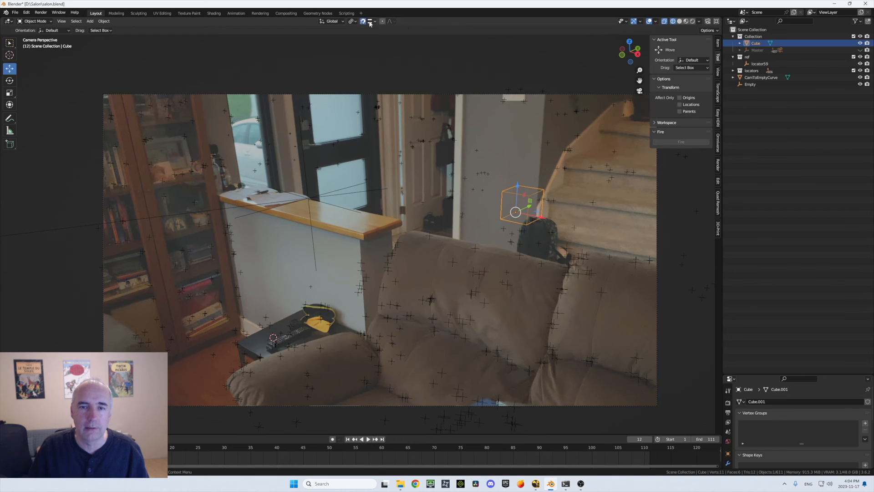
pyautogui.moveTo(521, 203); pyautogui.dragTo(343, 214)
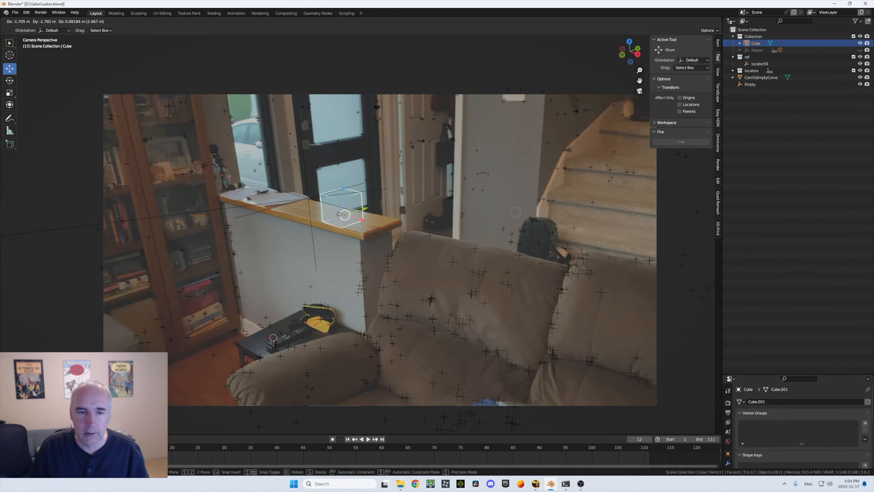